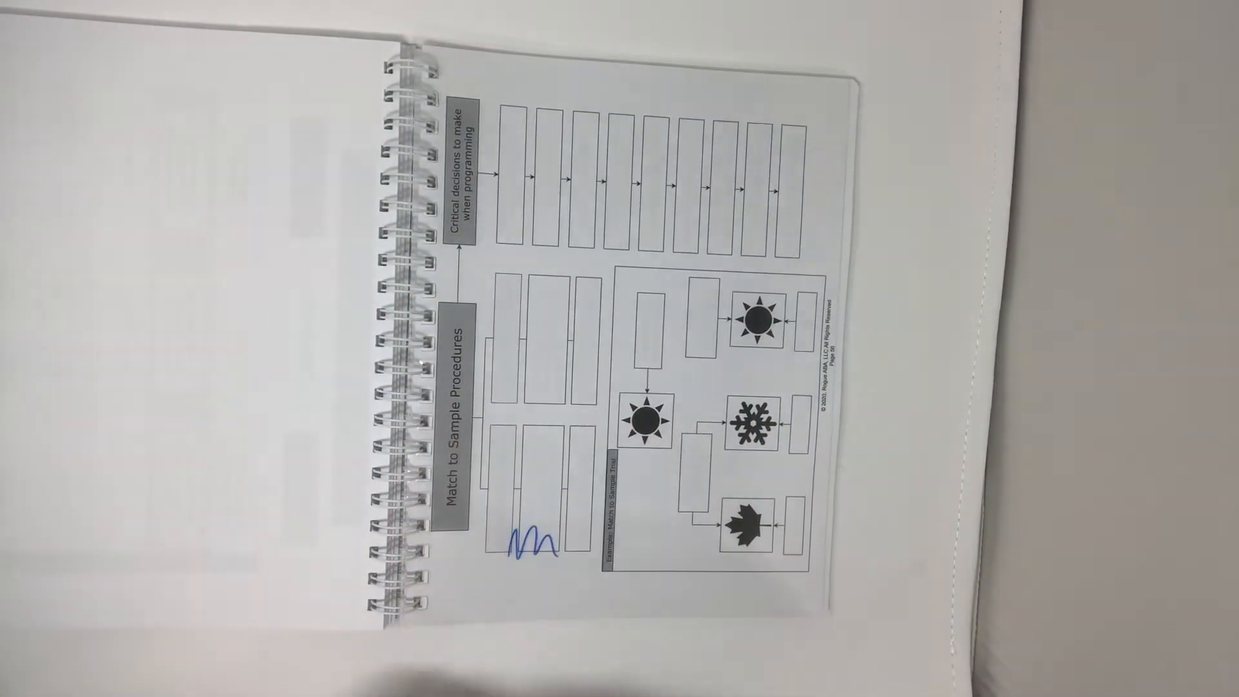
drag(553, 293, 561, 388)
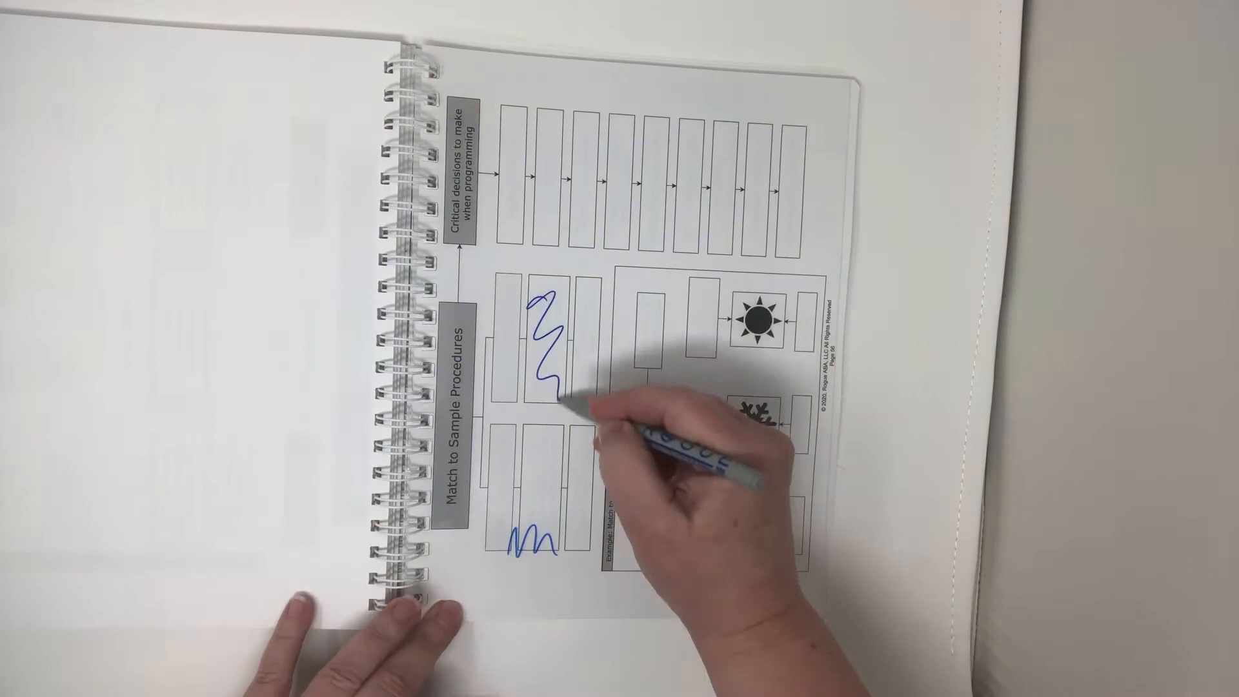